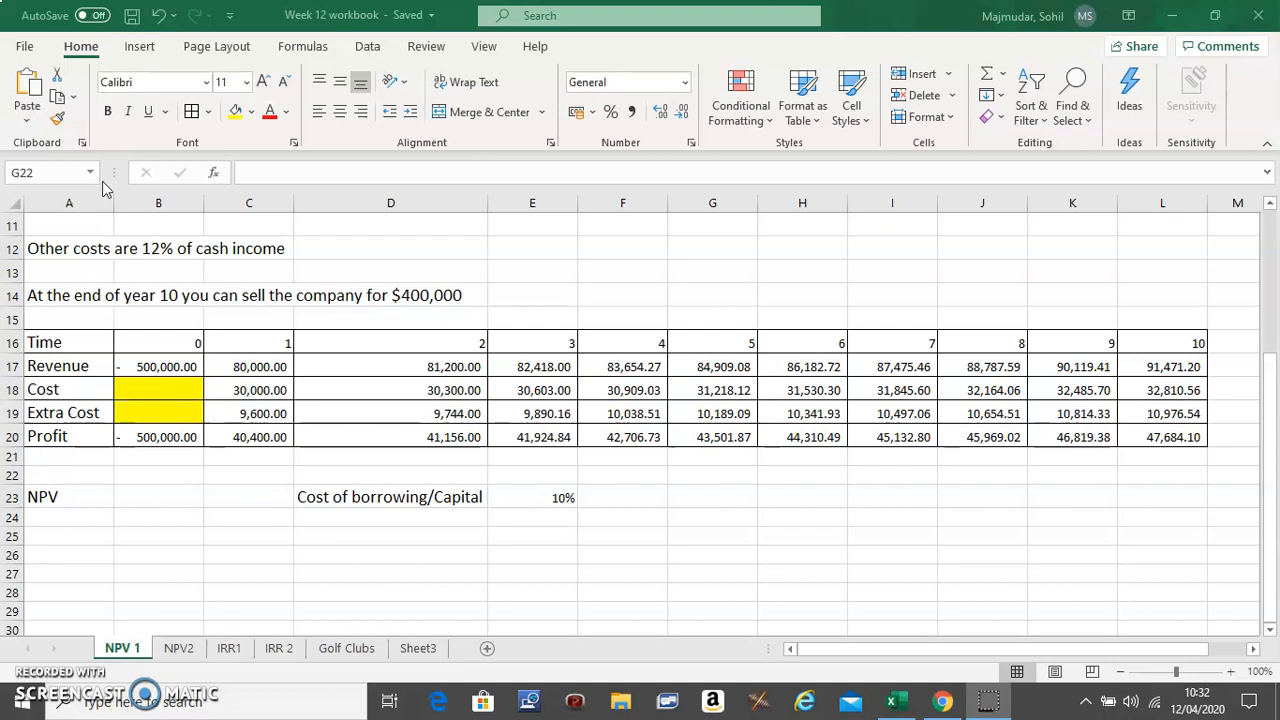
pyautogui.moveTo(1272, 216)
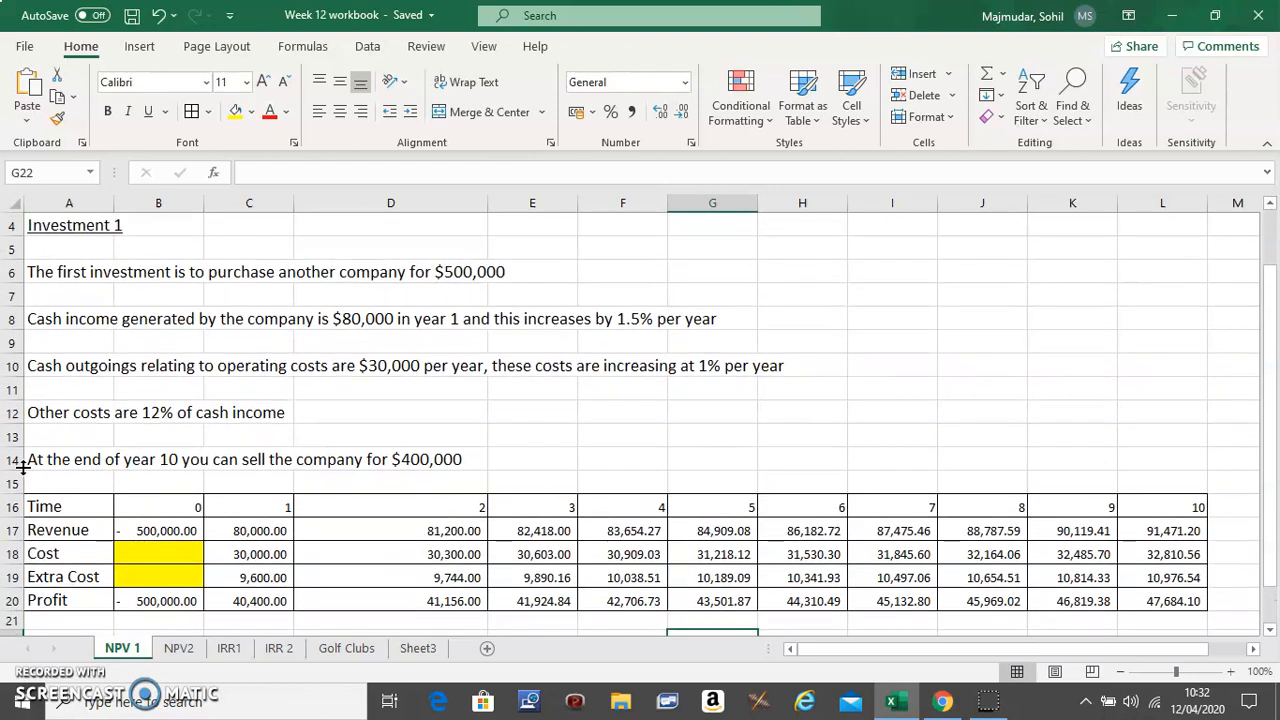
pyautogui.moveTo(246, 472)
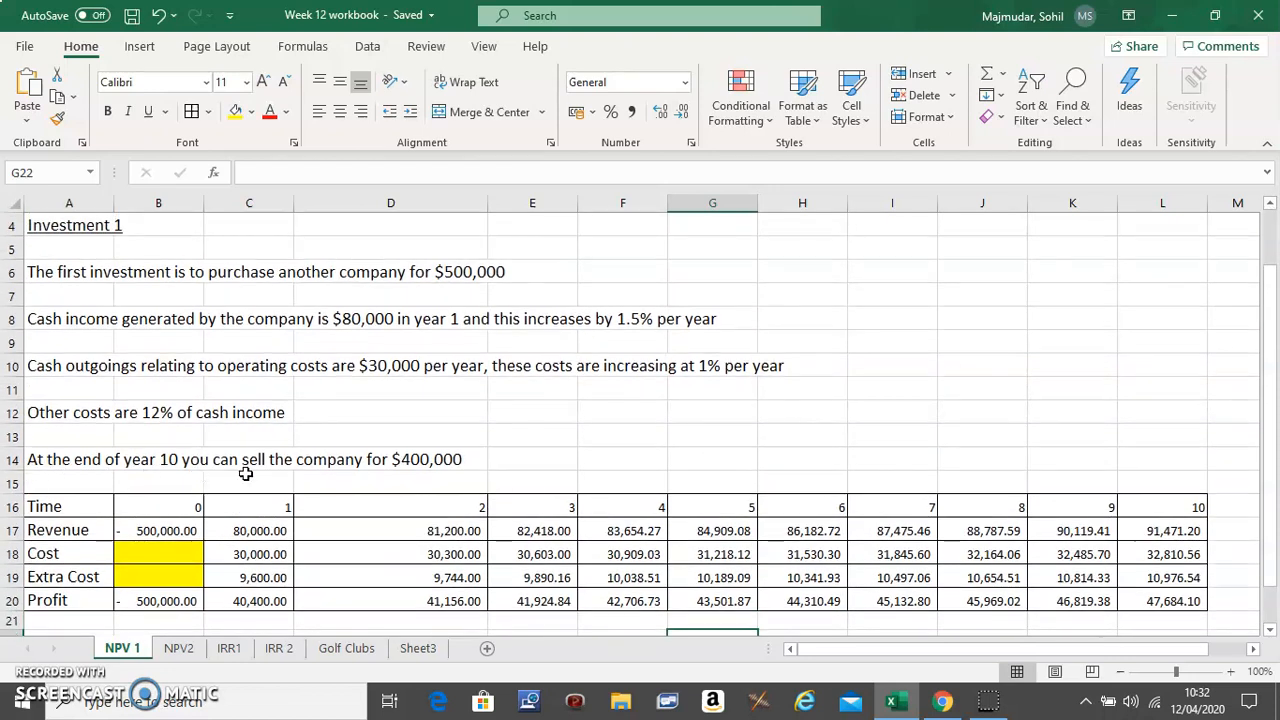
pyautogui.moveTo(962, 580)
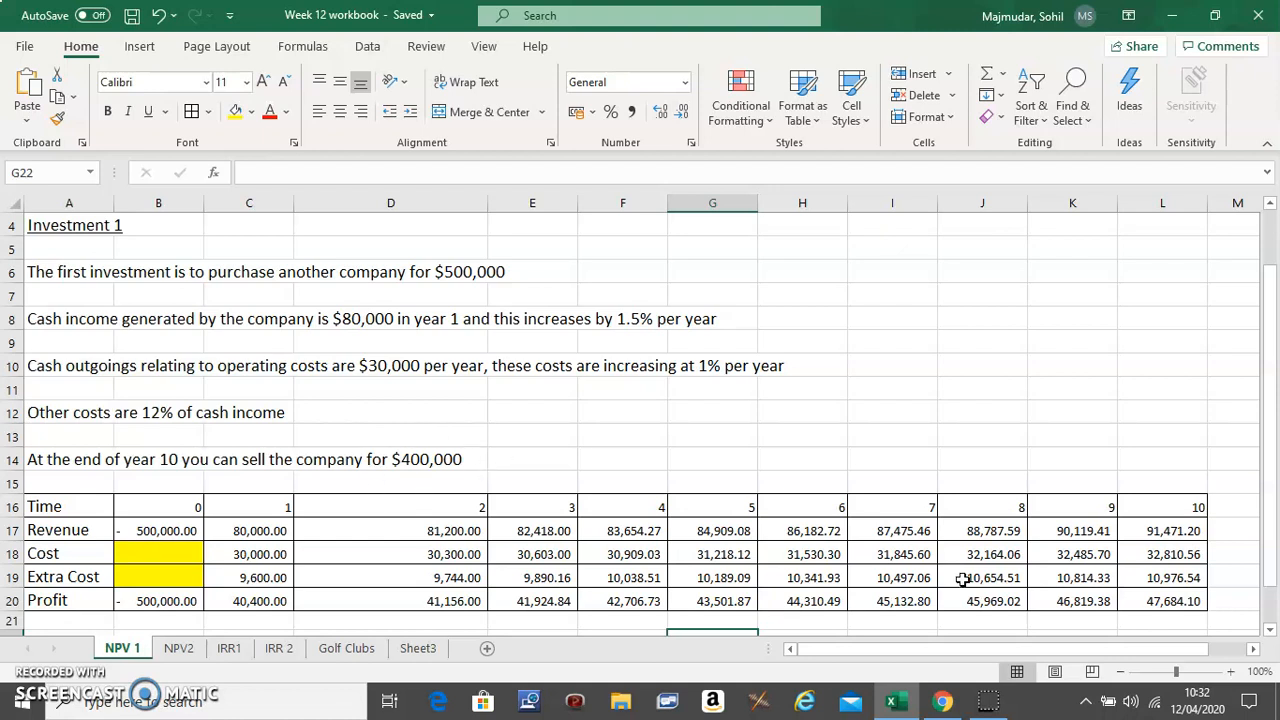
# - Append +400000 to the year-10 profit formula so L20 shows 447,684.10
pyautogui.scroll(-3)
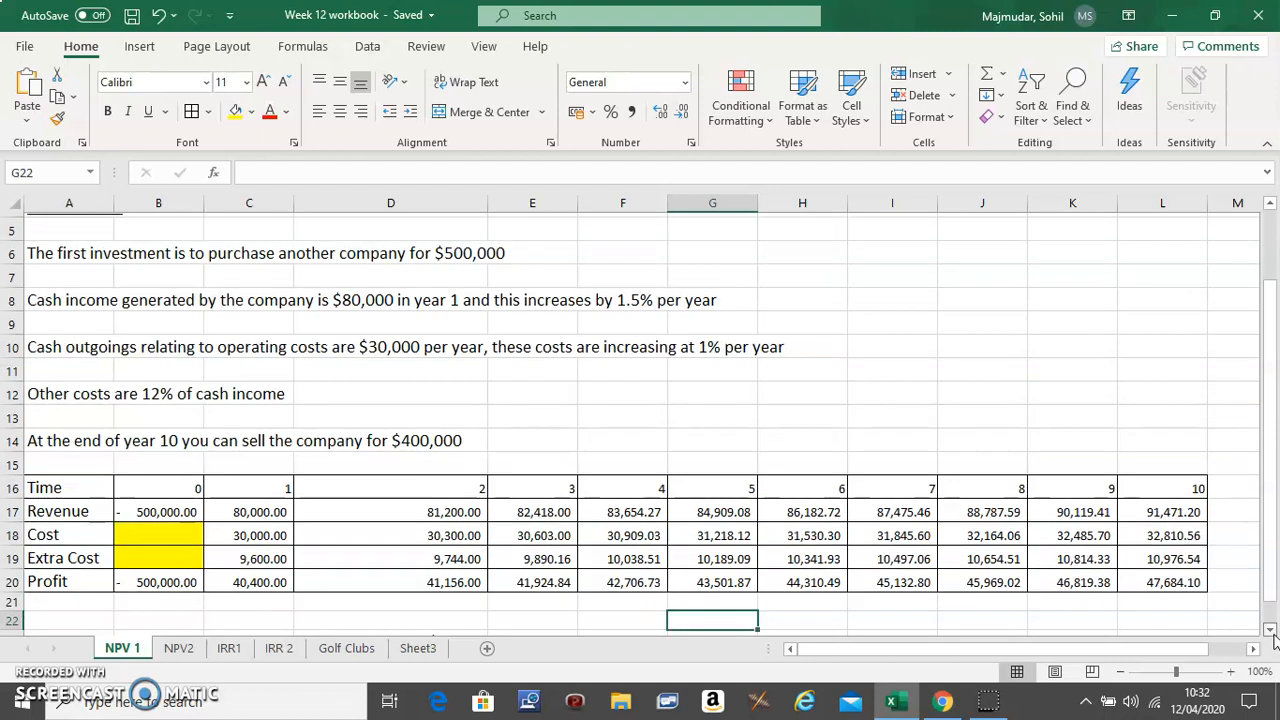
pyautogui.scroll(-3)
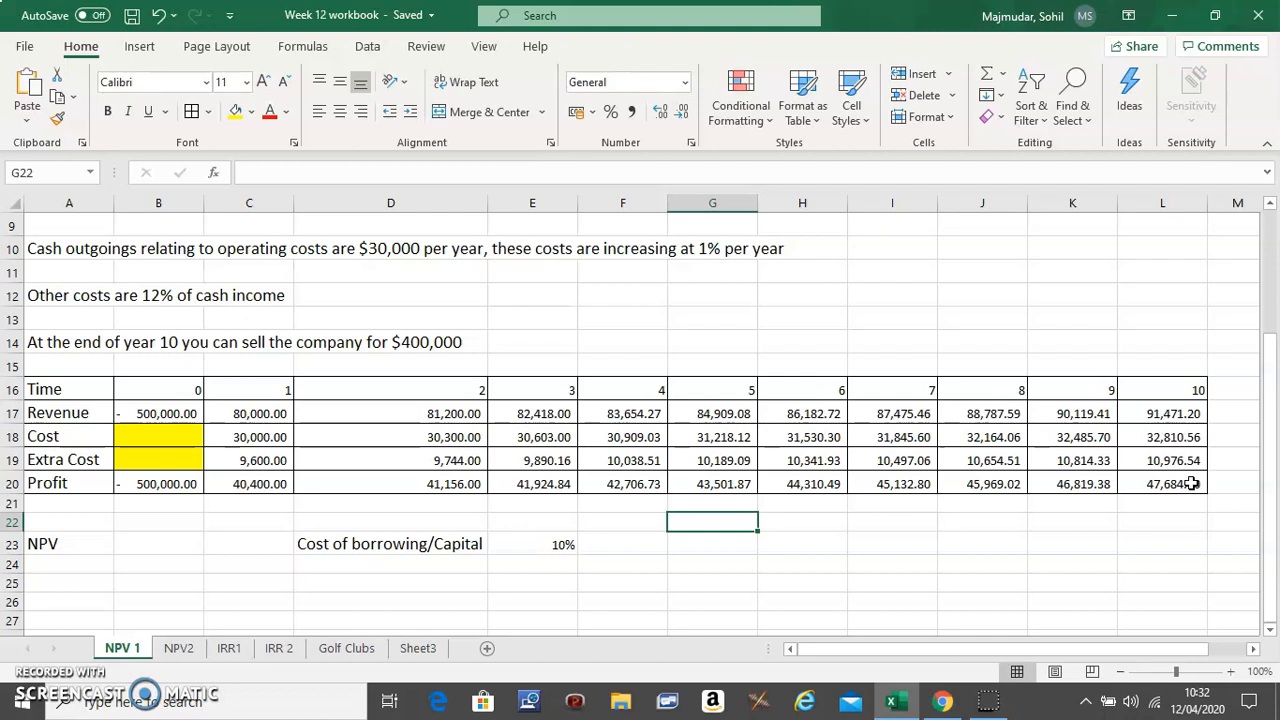
pyautogui.doubleClick(1162, 486)
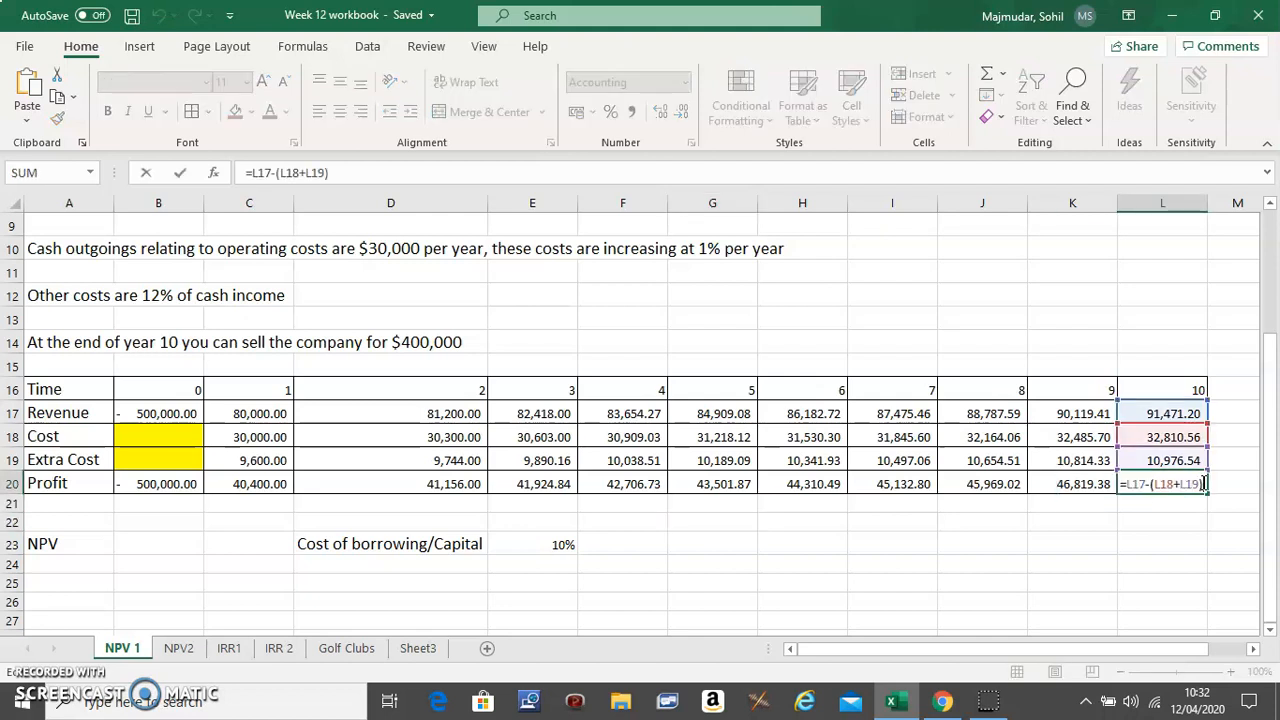
pyautogui.write('+4')
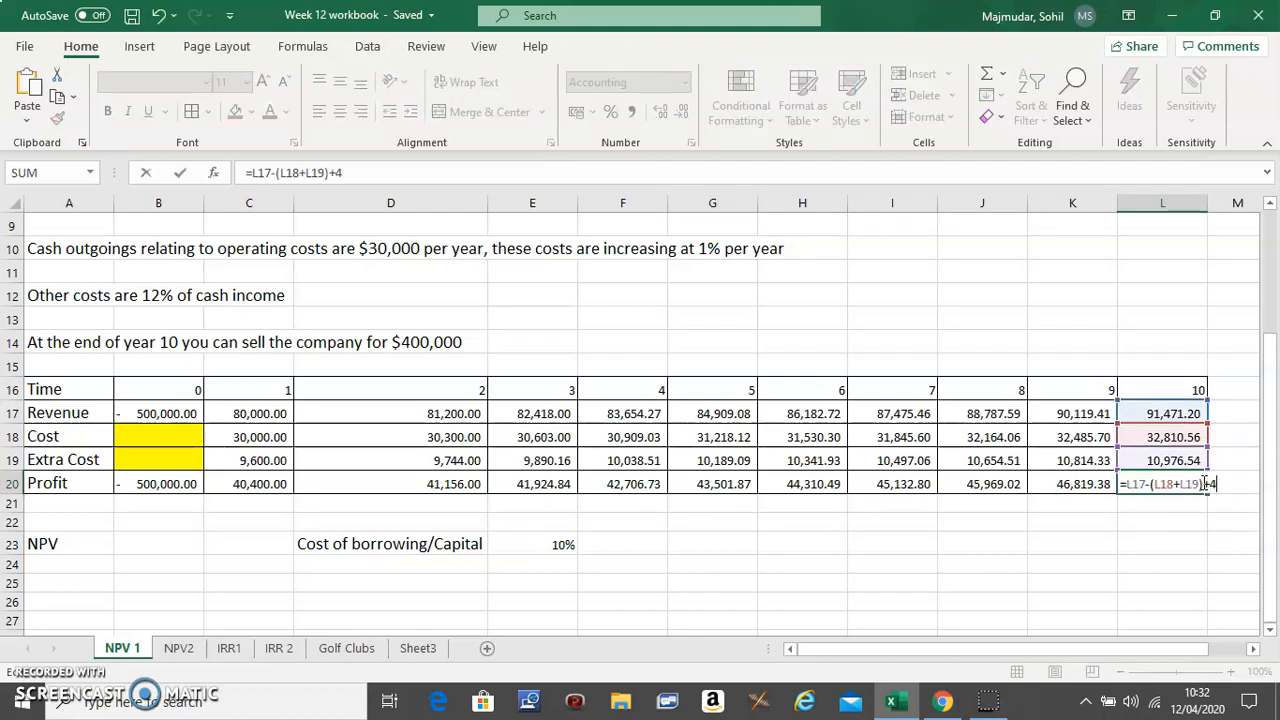
pyautogui.write('00000')
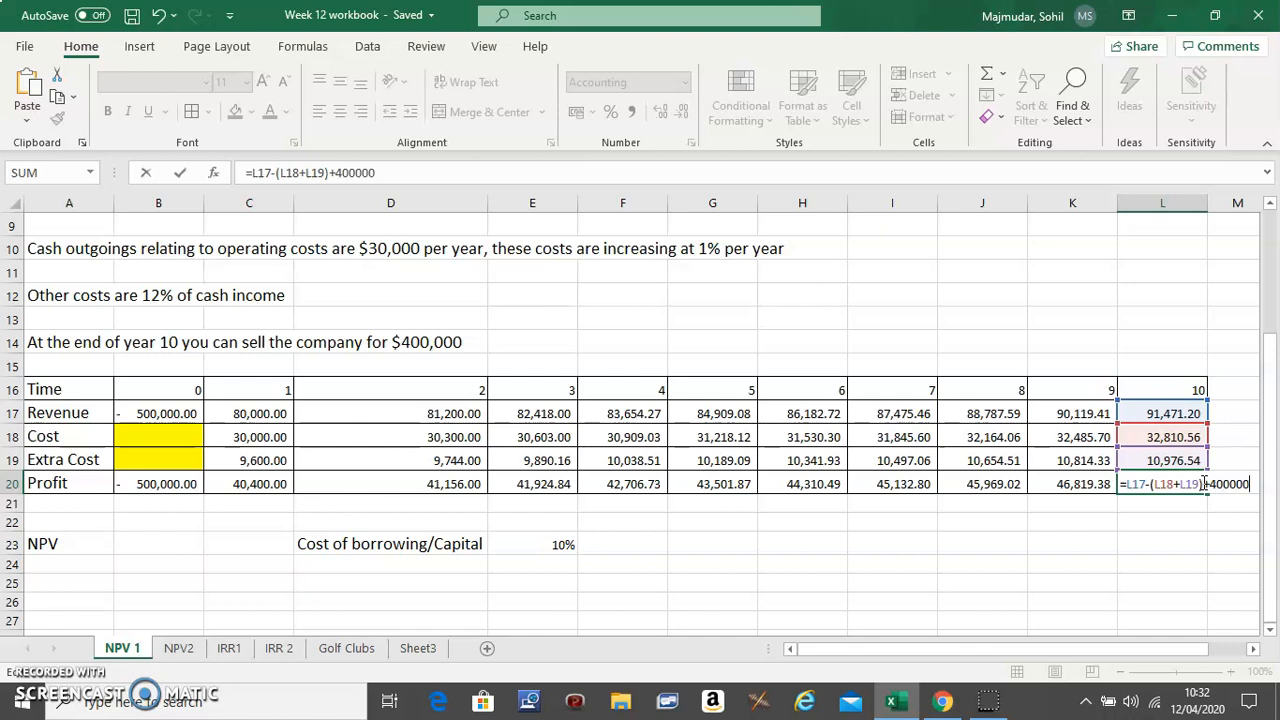
pyautogui.press('Enter')
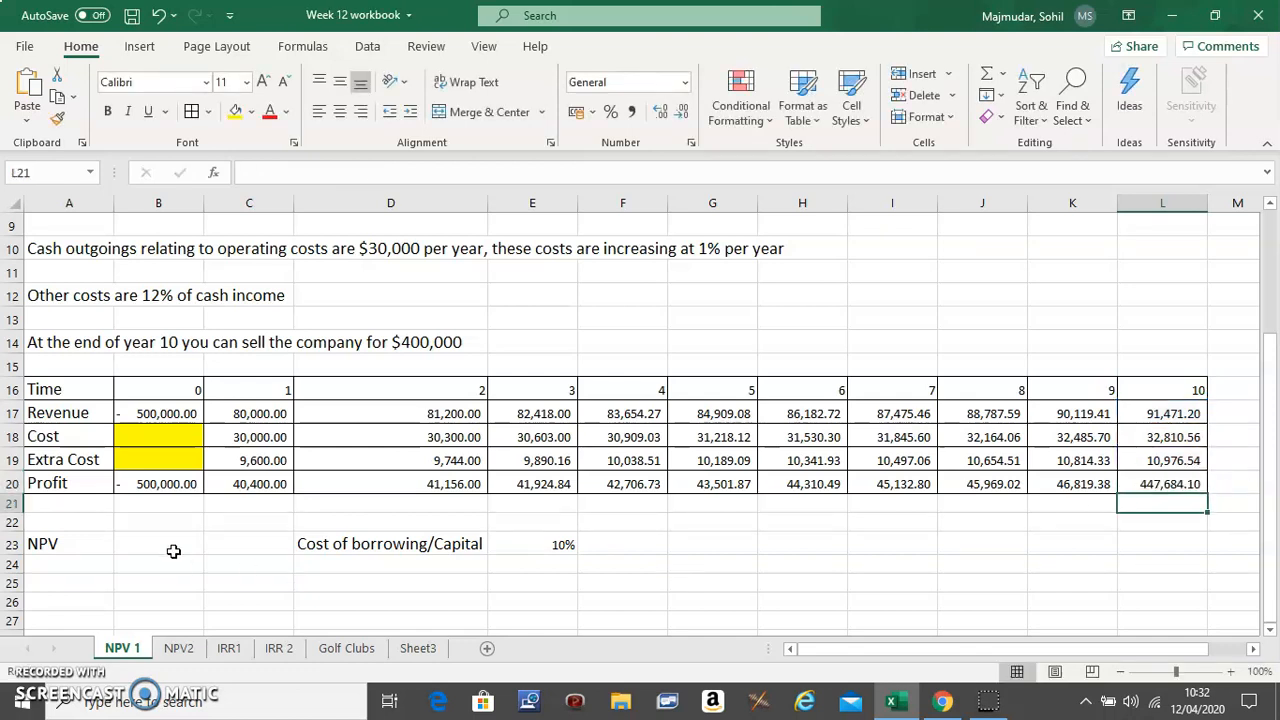
pyautogui.click(158, 544)
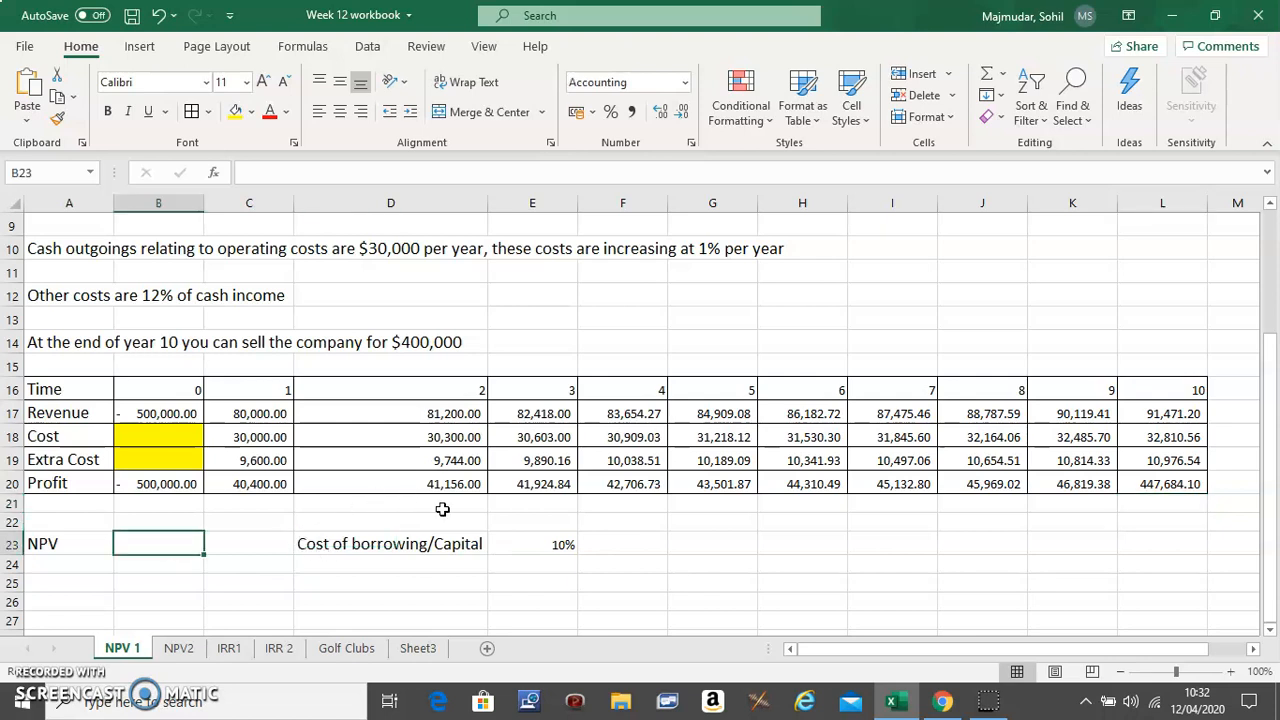
pyautogui.moveTo(344, 552)
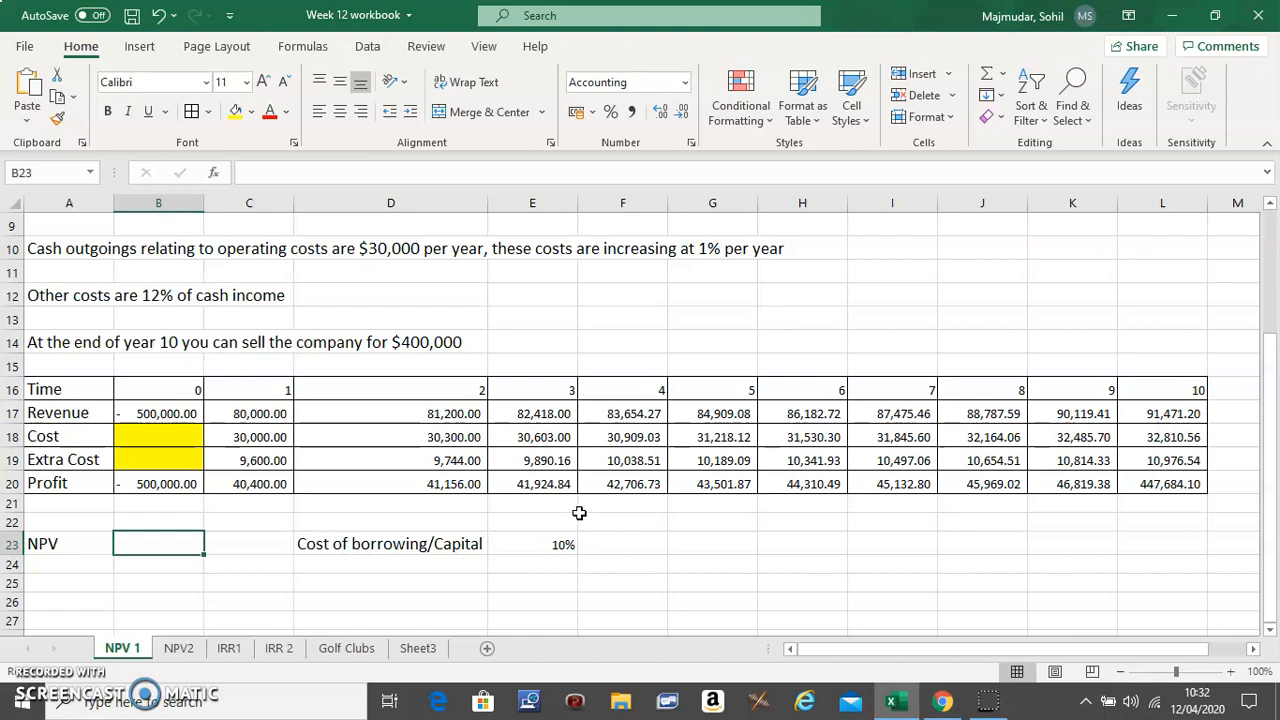
pyautogui.moveTo(532, 526)
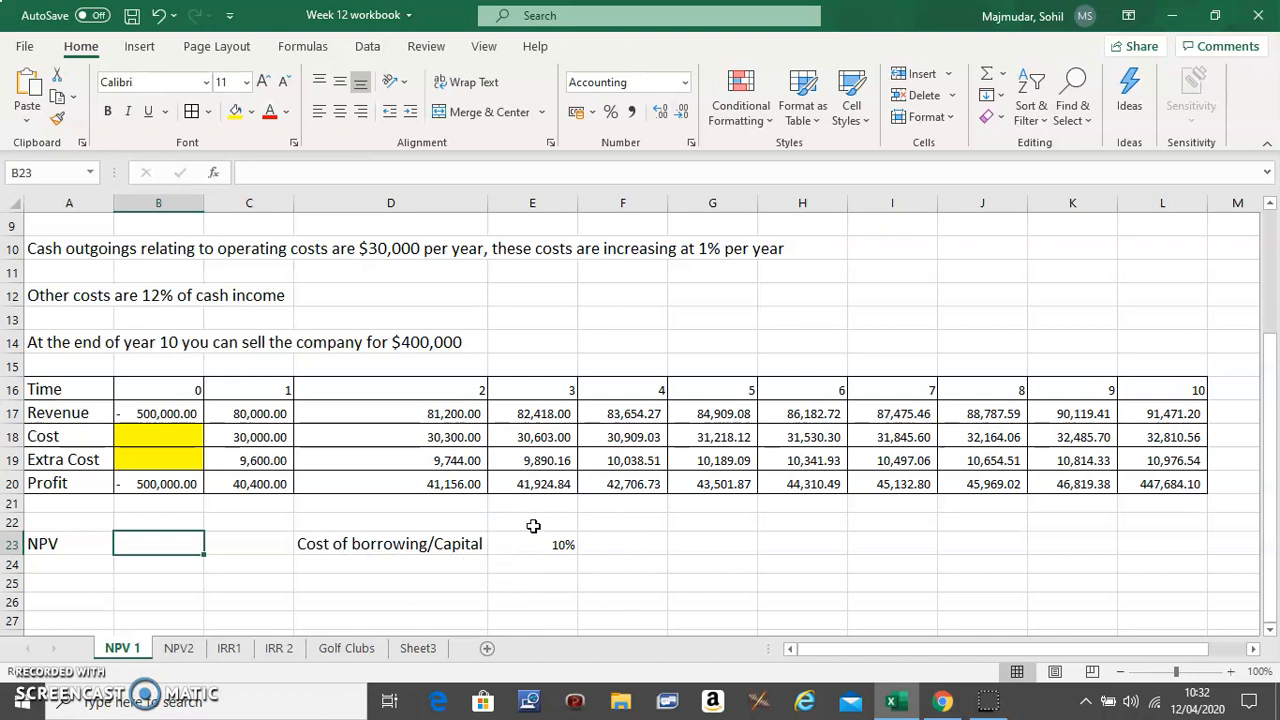
pyautogui.moveTo(560, 592)
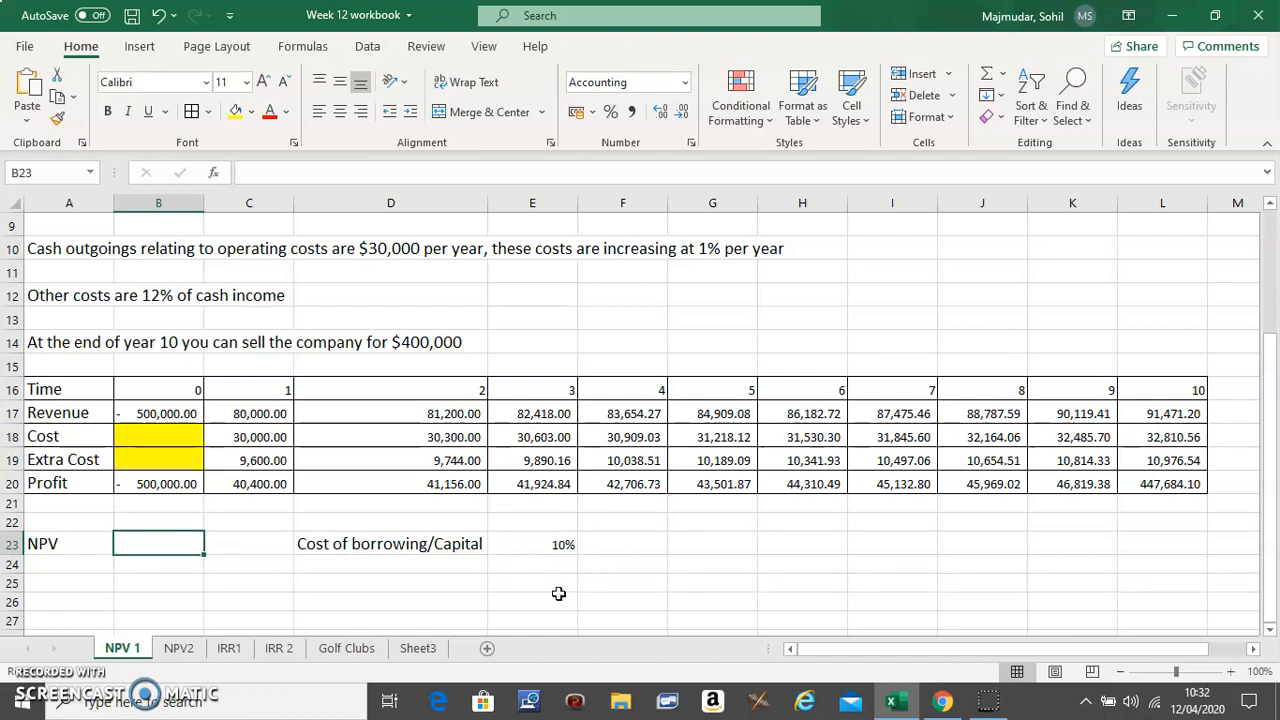
pyautogui.moveTo(88, 556)
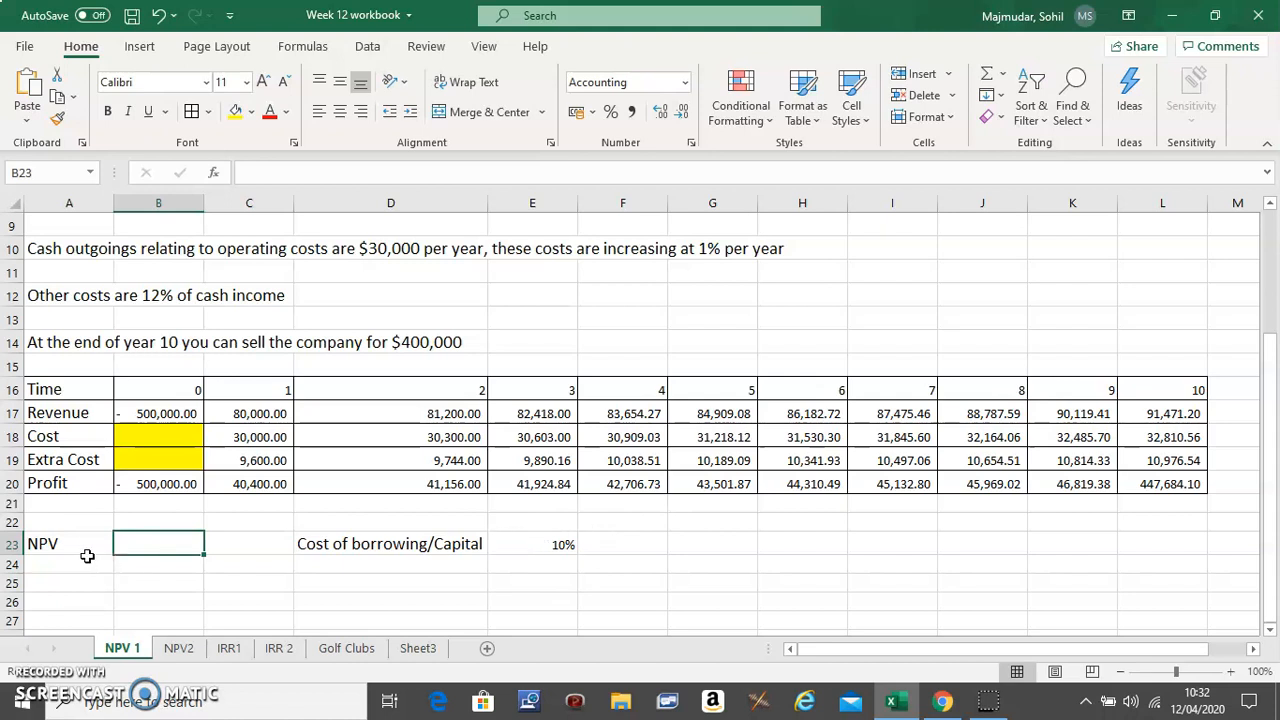
pyautogui.moveTo(474, 544)
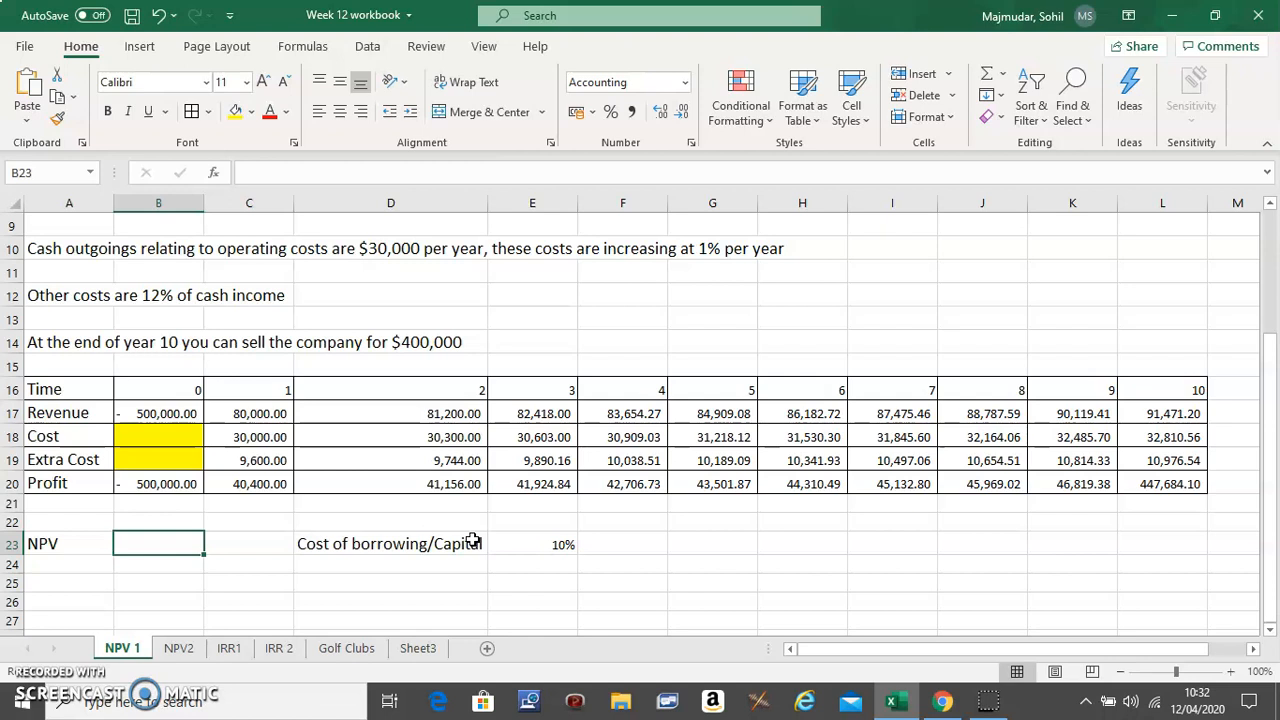
pyautogui.moveTo(188, 520)
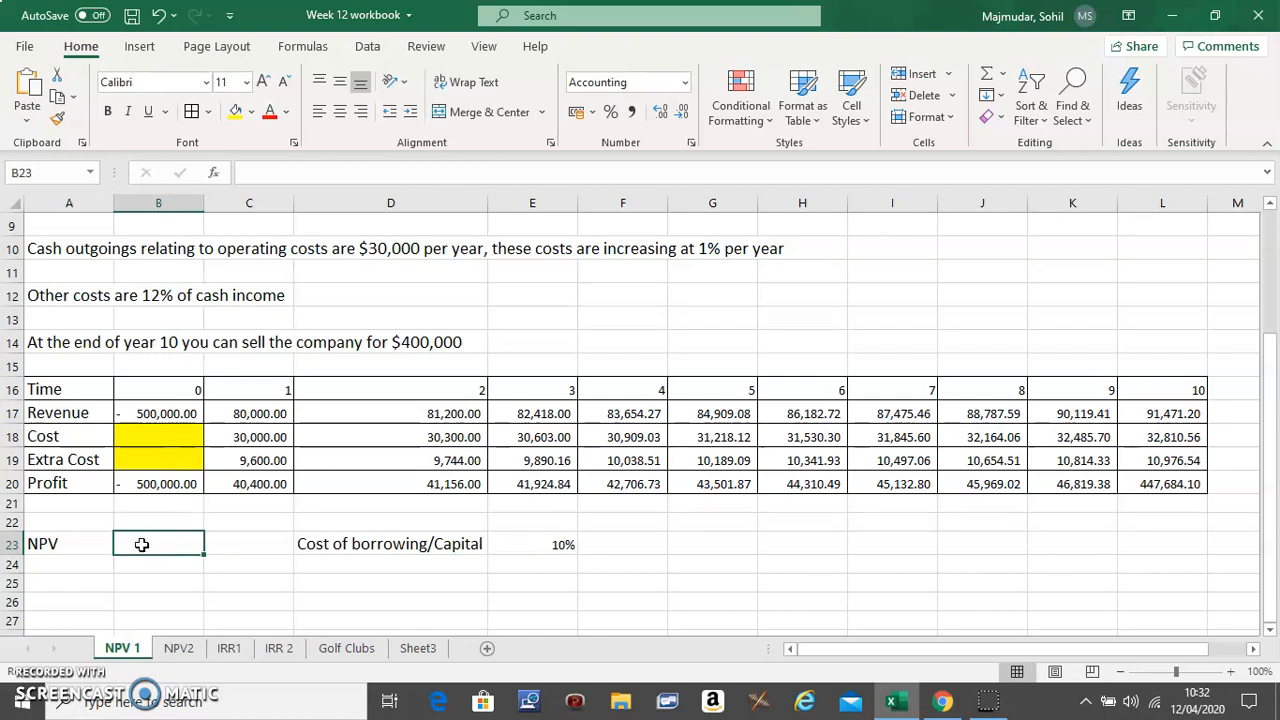
# - Enter =NPV( in B23 using the 10% rate in E23 and profits C20:L20
pyautogui.write('=')
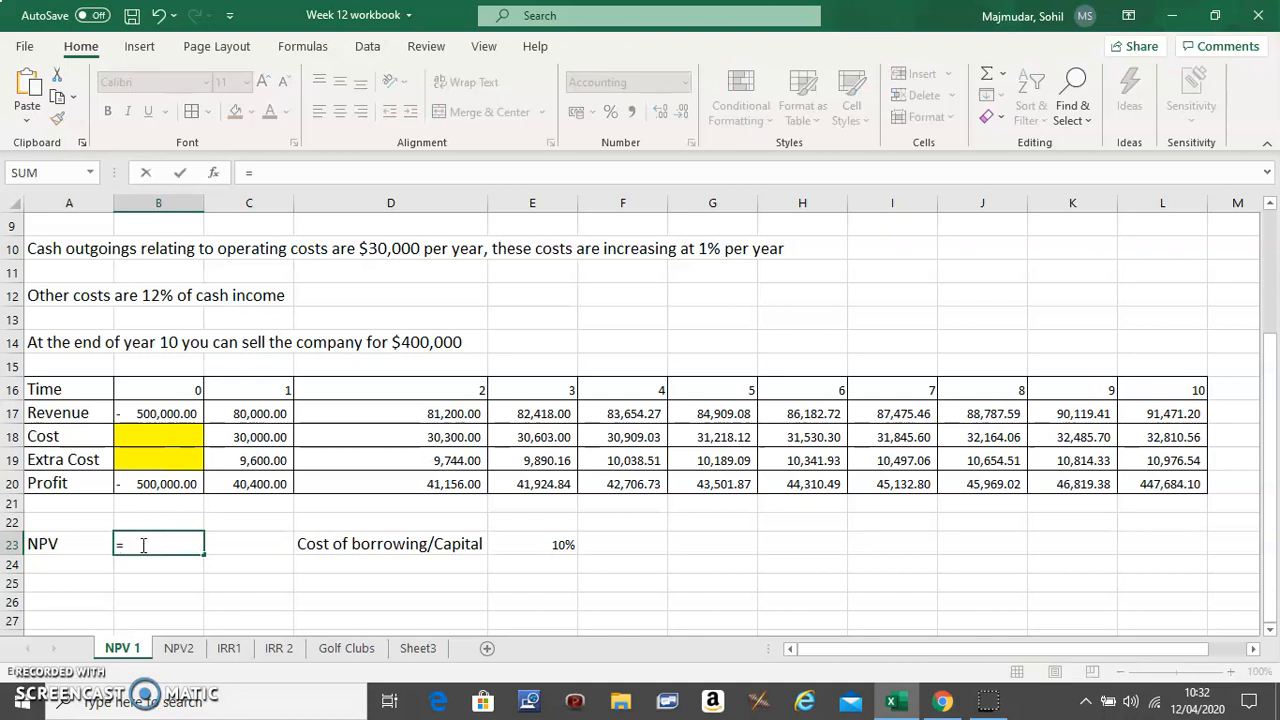
pyautogui.write('NP')
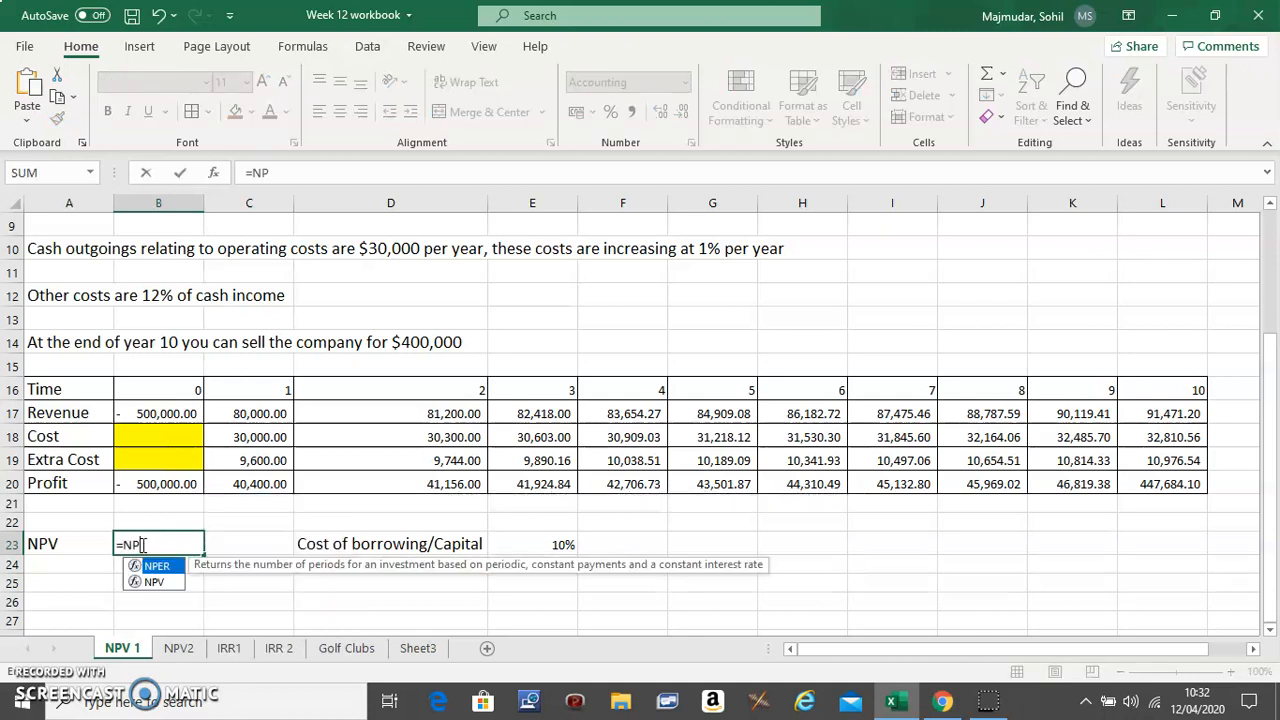
pyautogui.write('V')
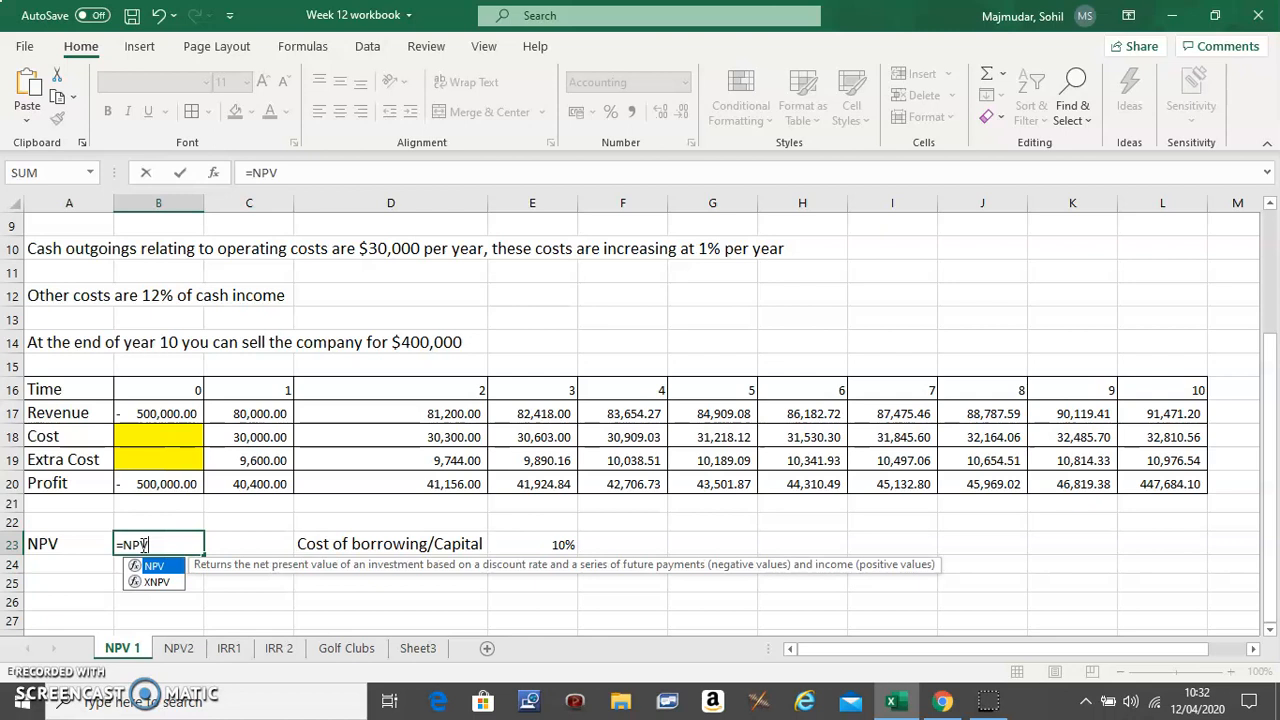
pyautogui.write('(')
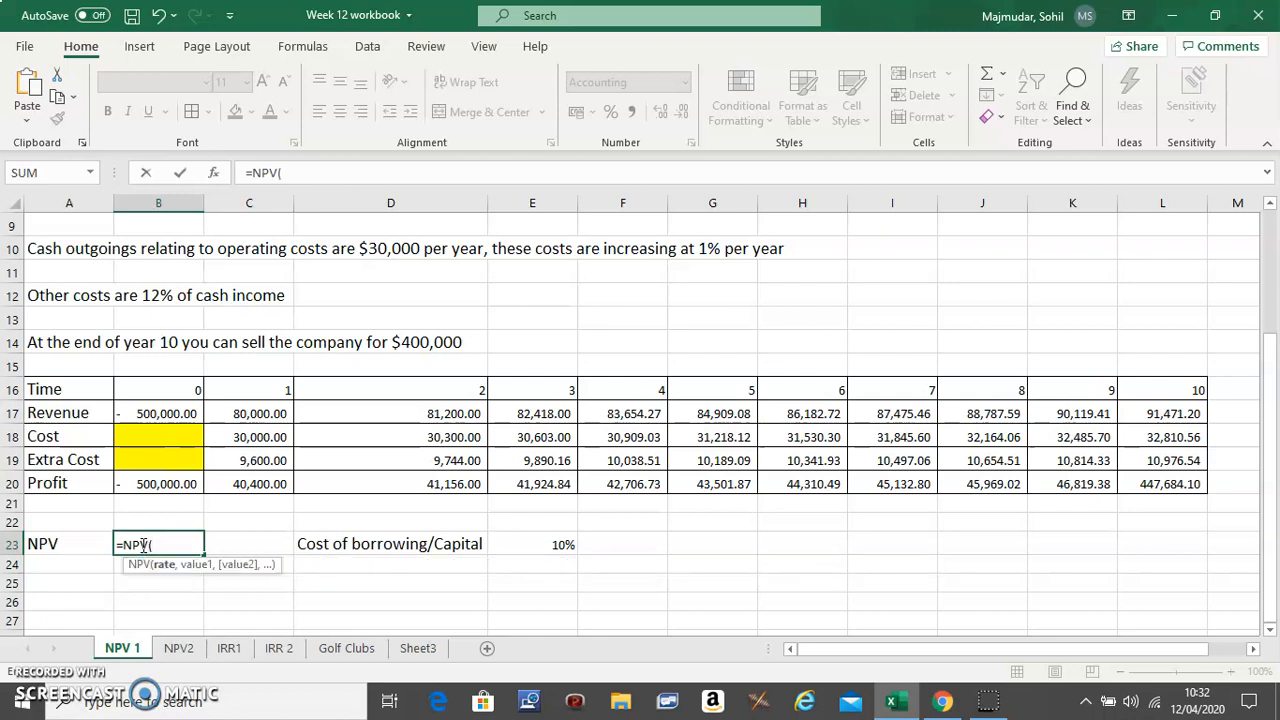
pyautogui.moveTo(380, 526)
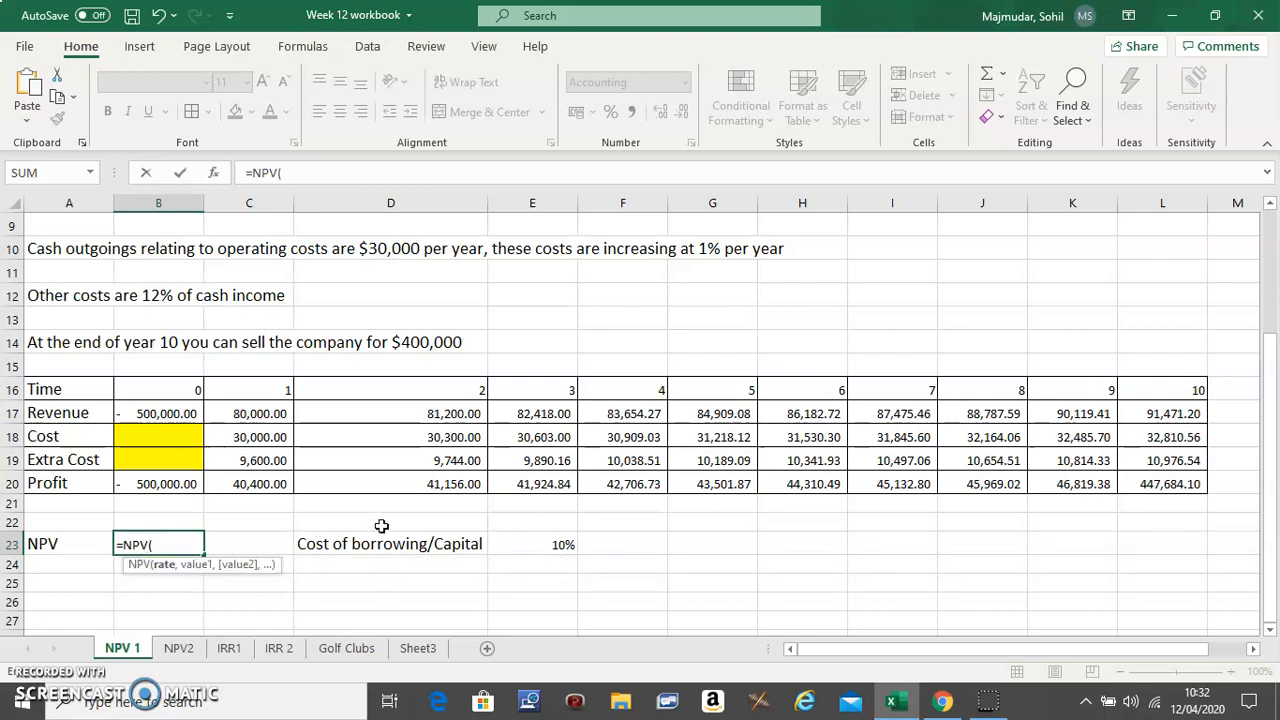
pyautogui.click(550, 544)
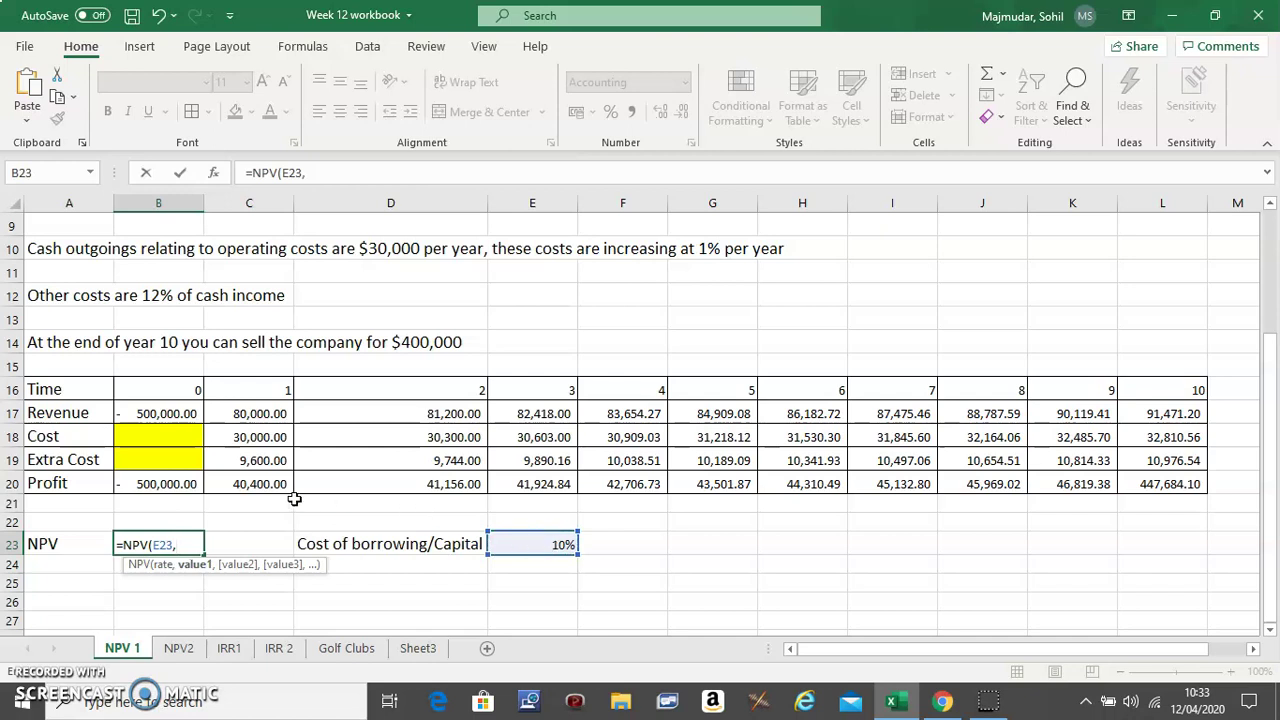
pyautogui.moveTo(262, 482)
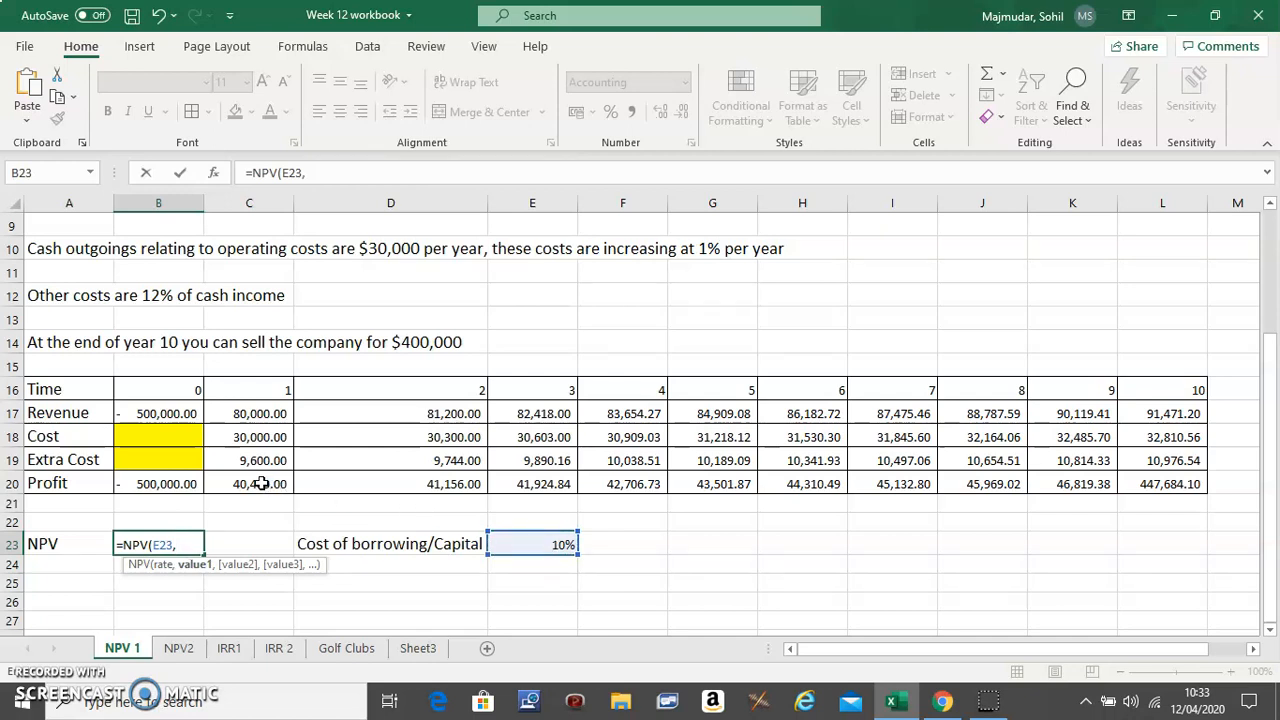
pyautogui.click(248, 482)
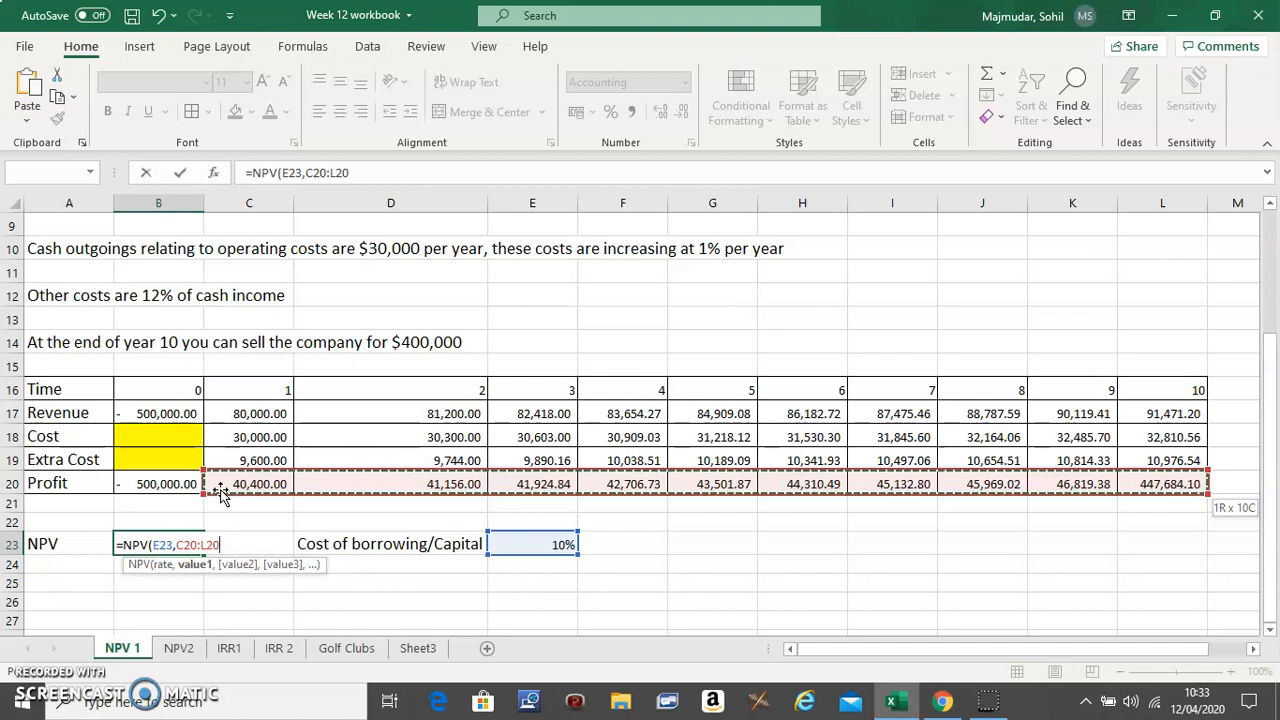
pyautogui.write(')')
pyautogui.press('Enter')
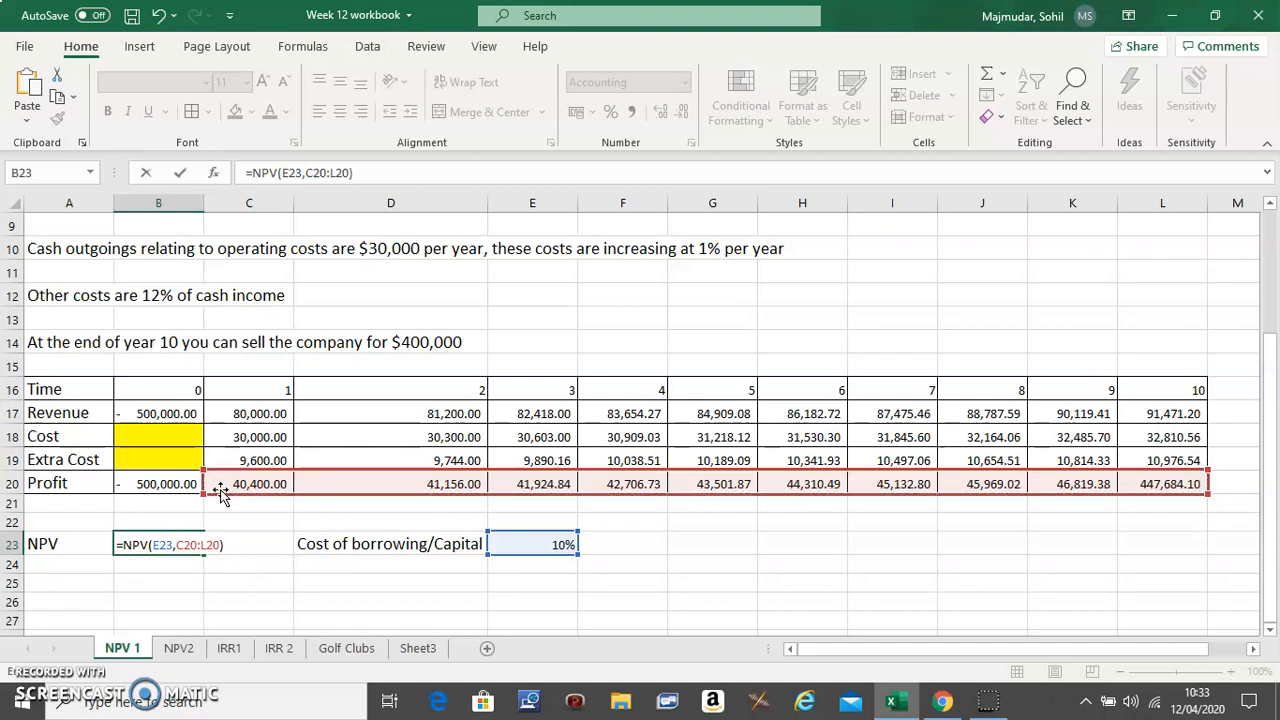
# - Add the year-0 outlay B20 to the NPV, giving -79,505.39
pyautogui.write('+B20')
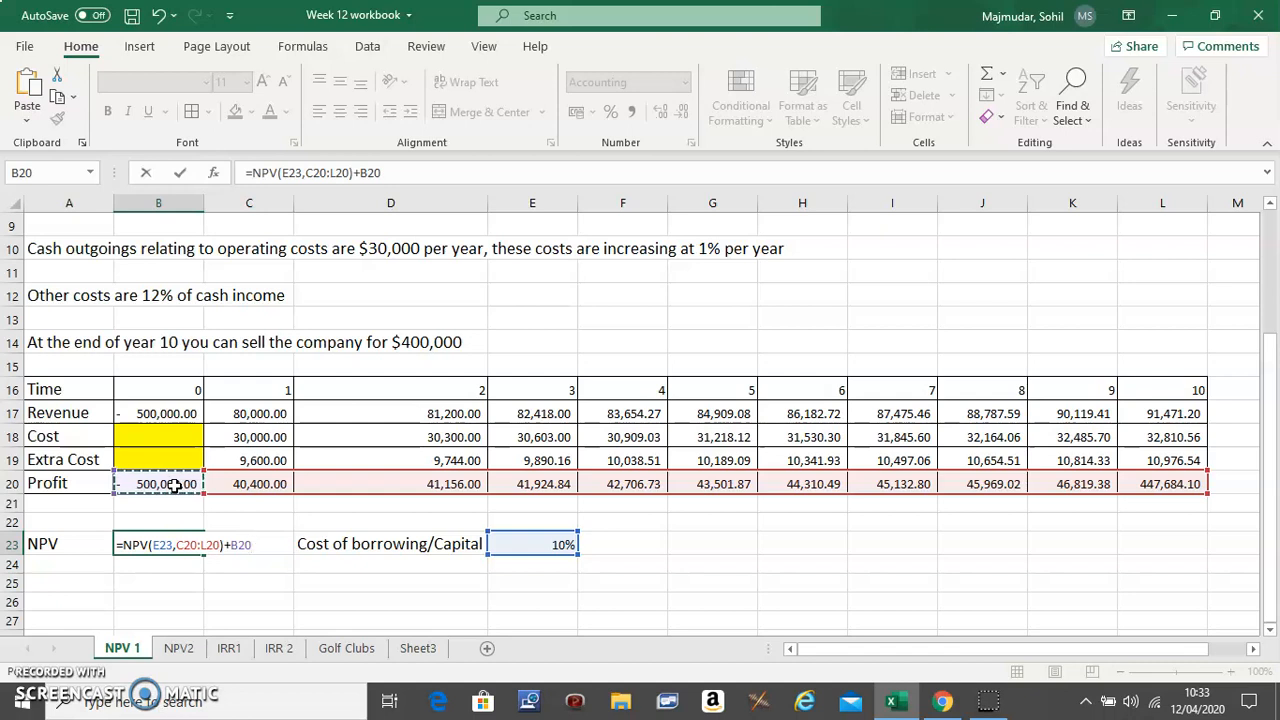
pyautogui.press('Enter')
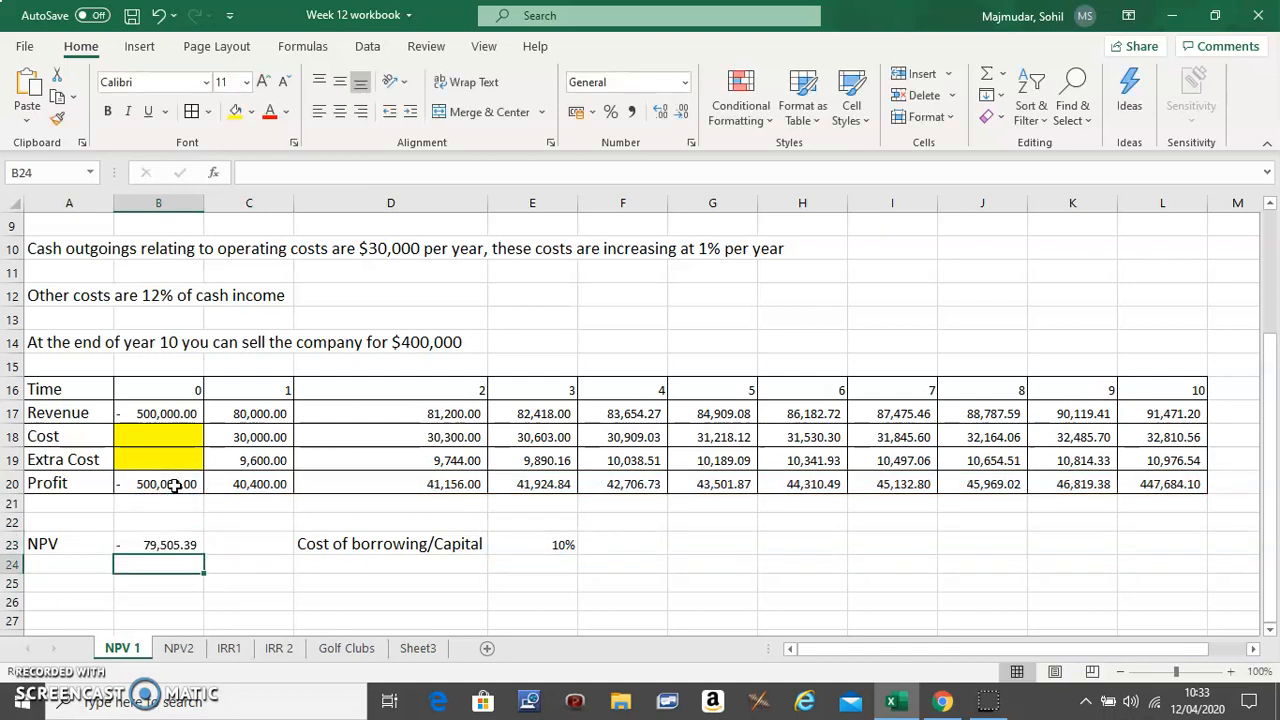
pyautogui.click(158, 544)
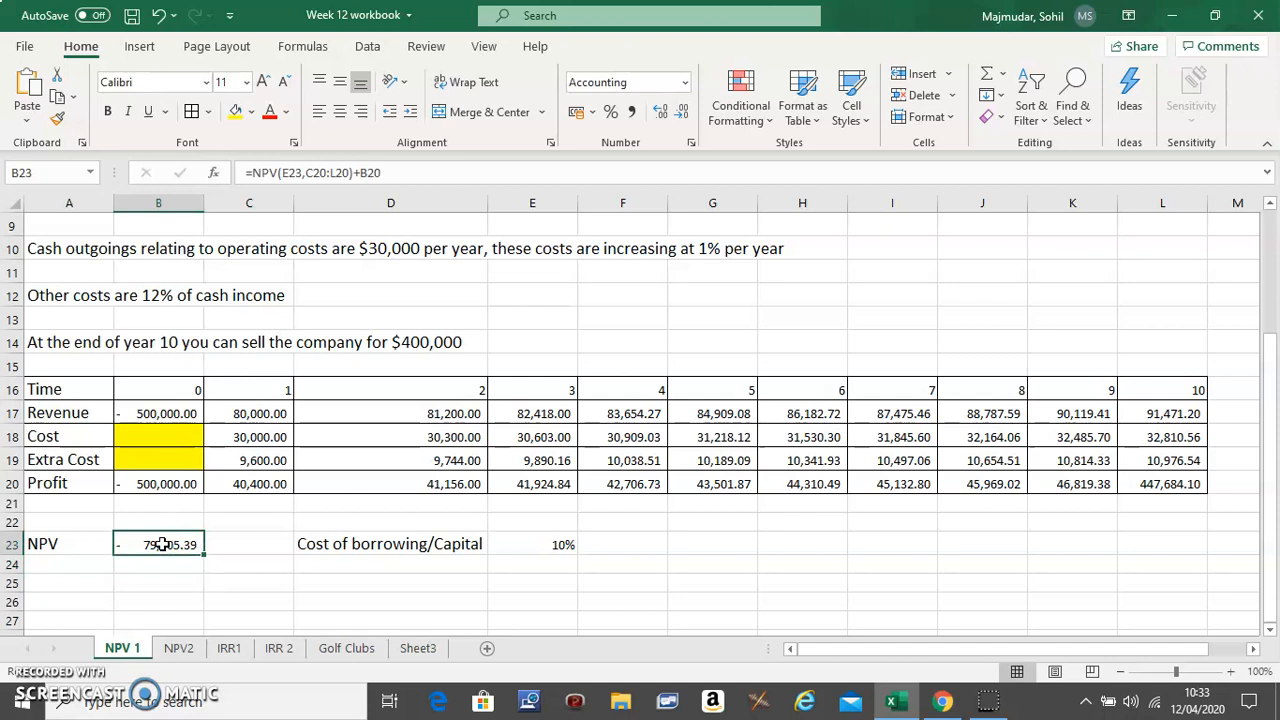
pyautogui.moveTo(178, 560)
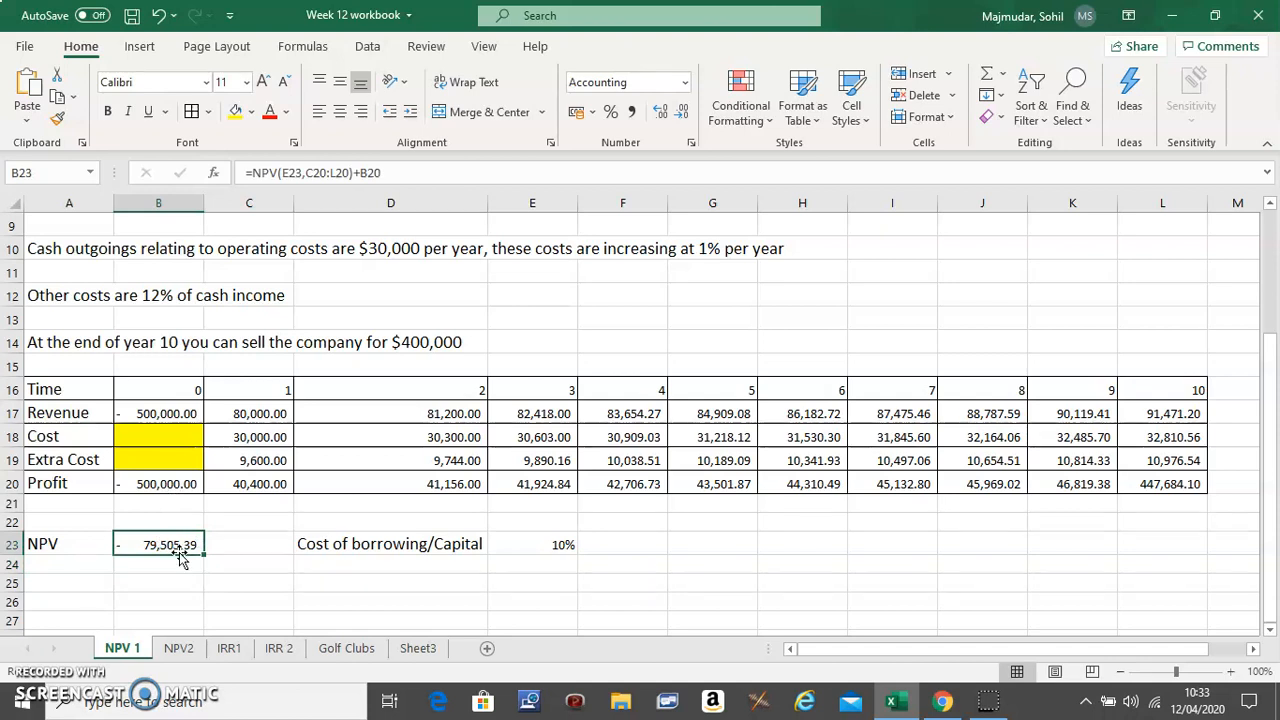
pyautogui.moveTo(184, 556)
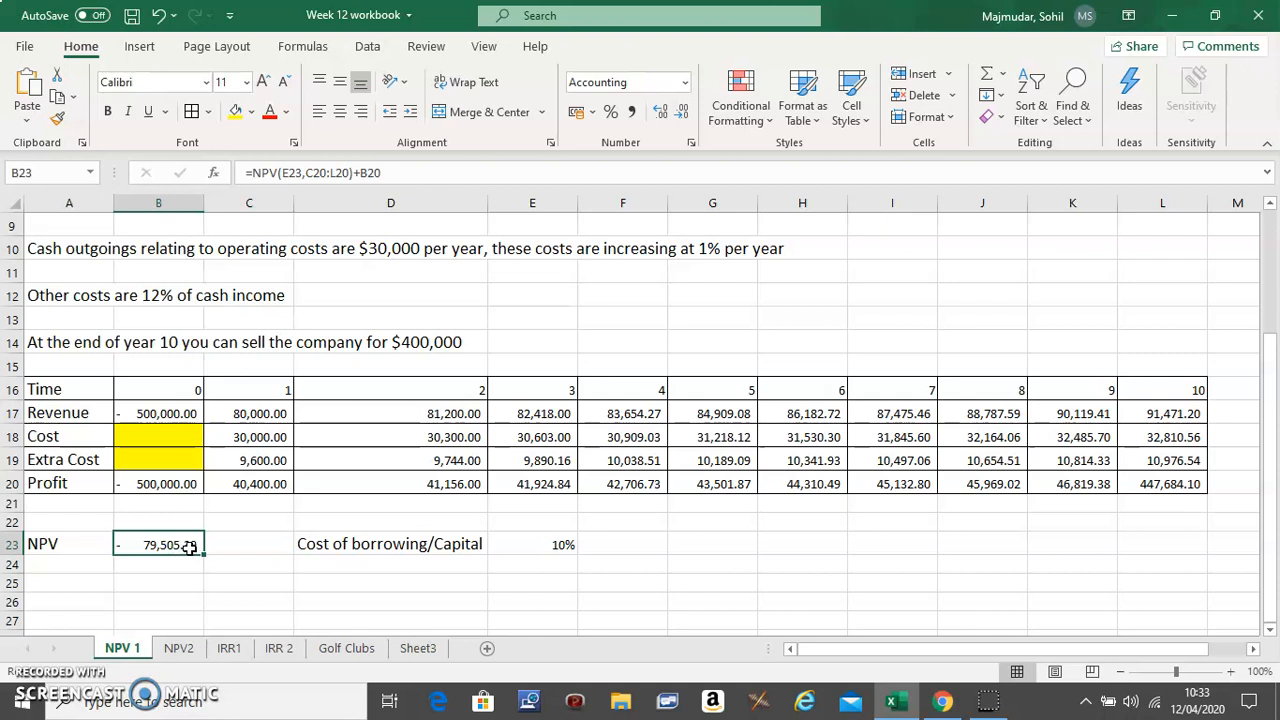
pyautogui.moveTo(300, 376)
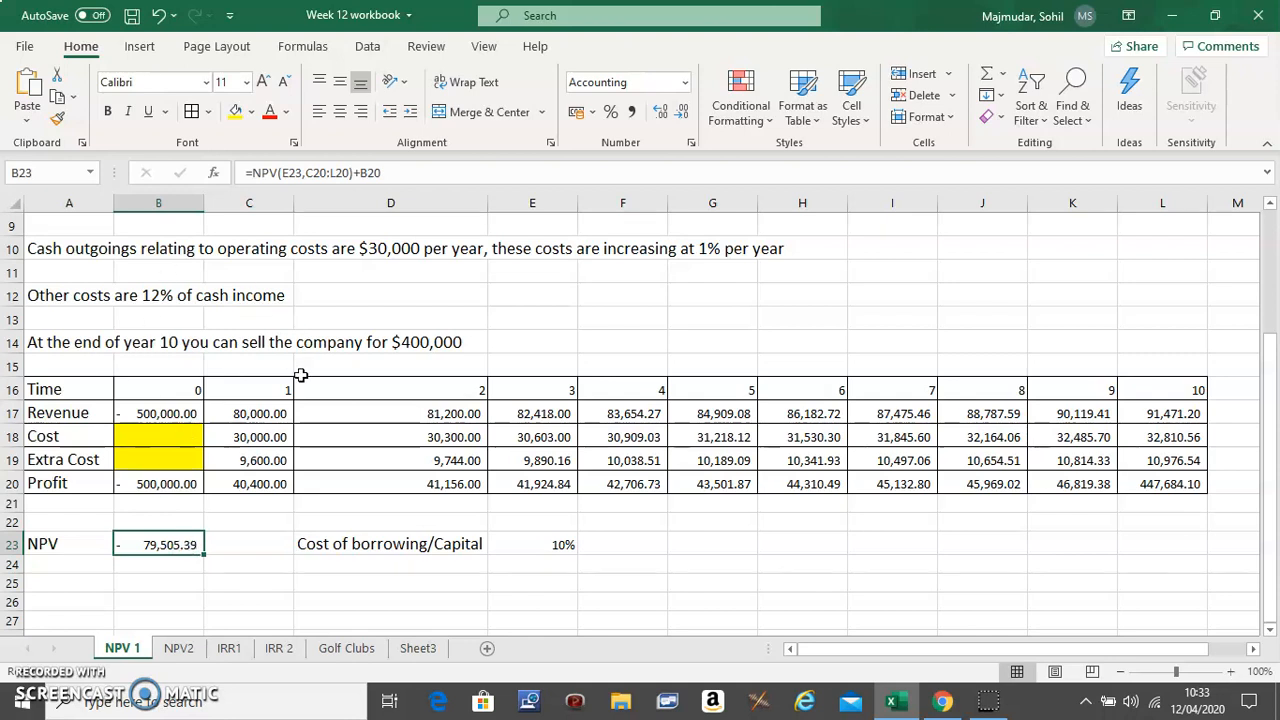
pyautogui.moveTo(180, 544)
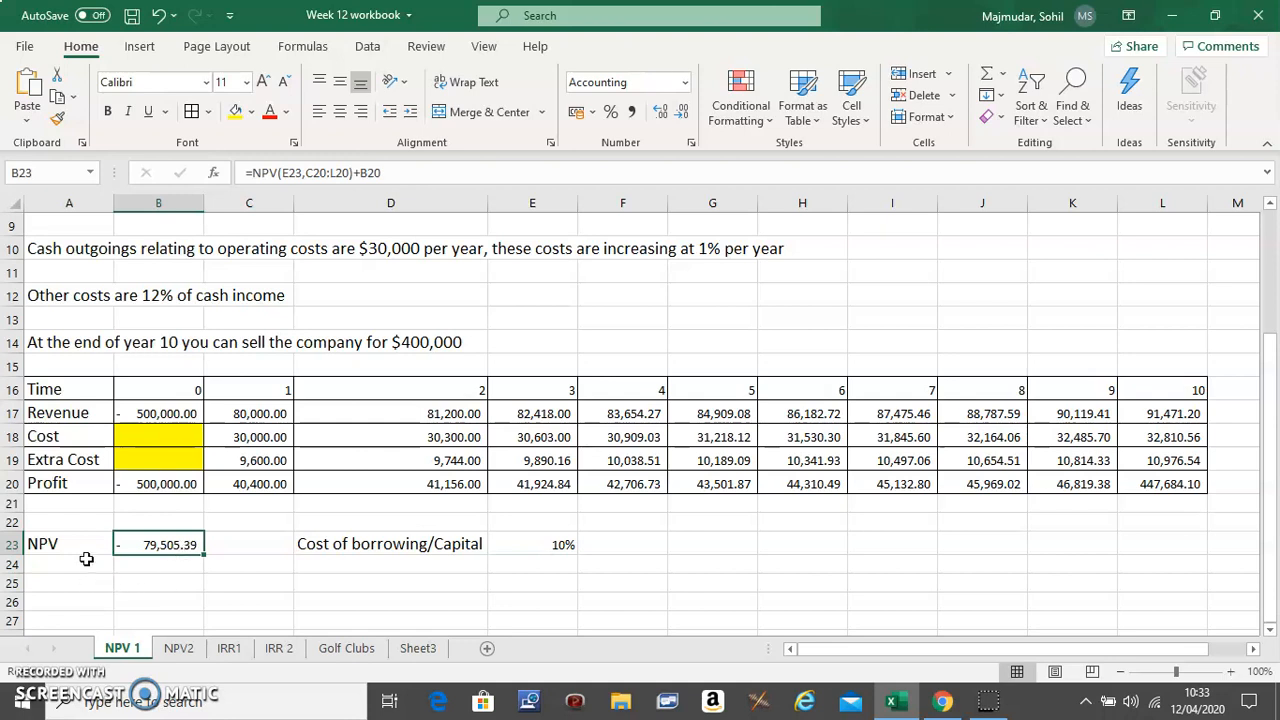
pyautogui.moveTo(224, 556)
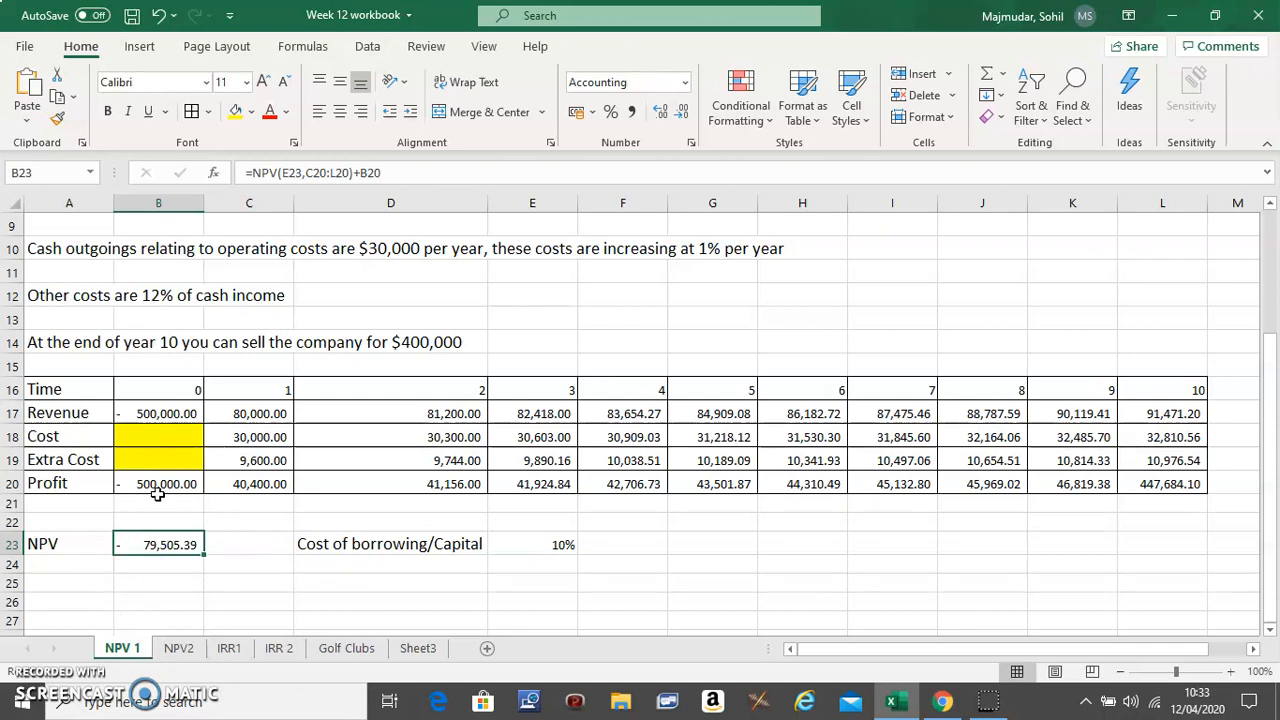
pyautogui.moveTo(1056, 524)
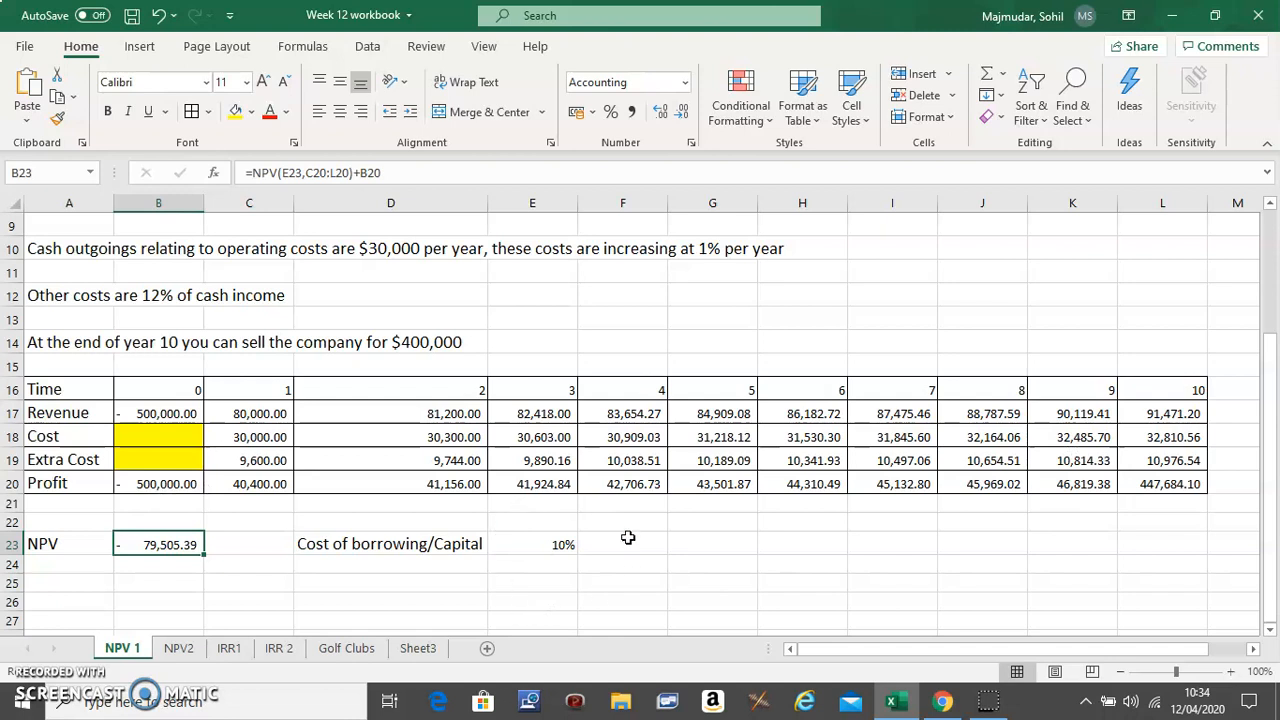
pyautogui.moveTo(628, 542)
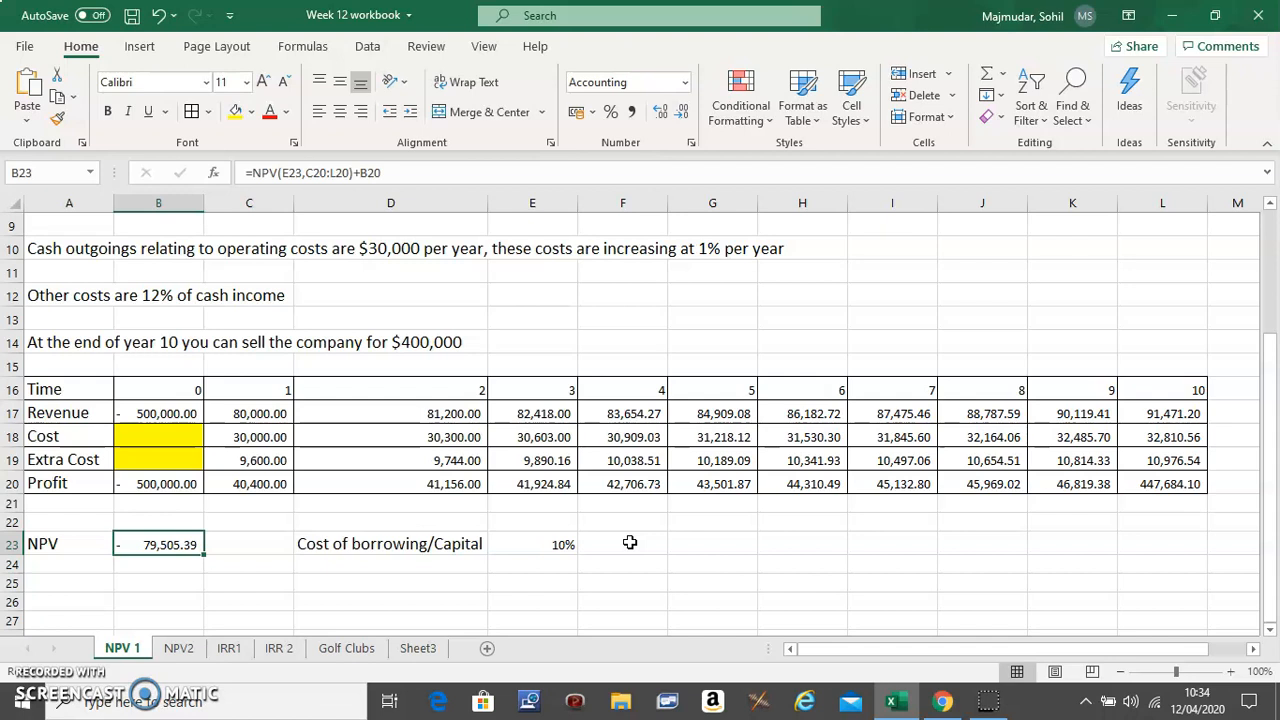
pyautogui.moveTo(208, 628)
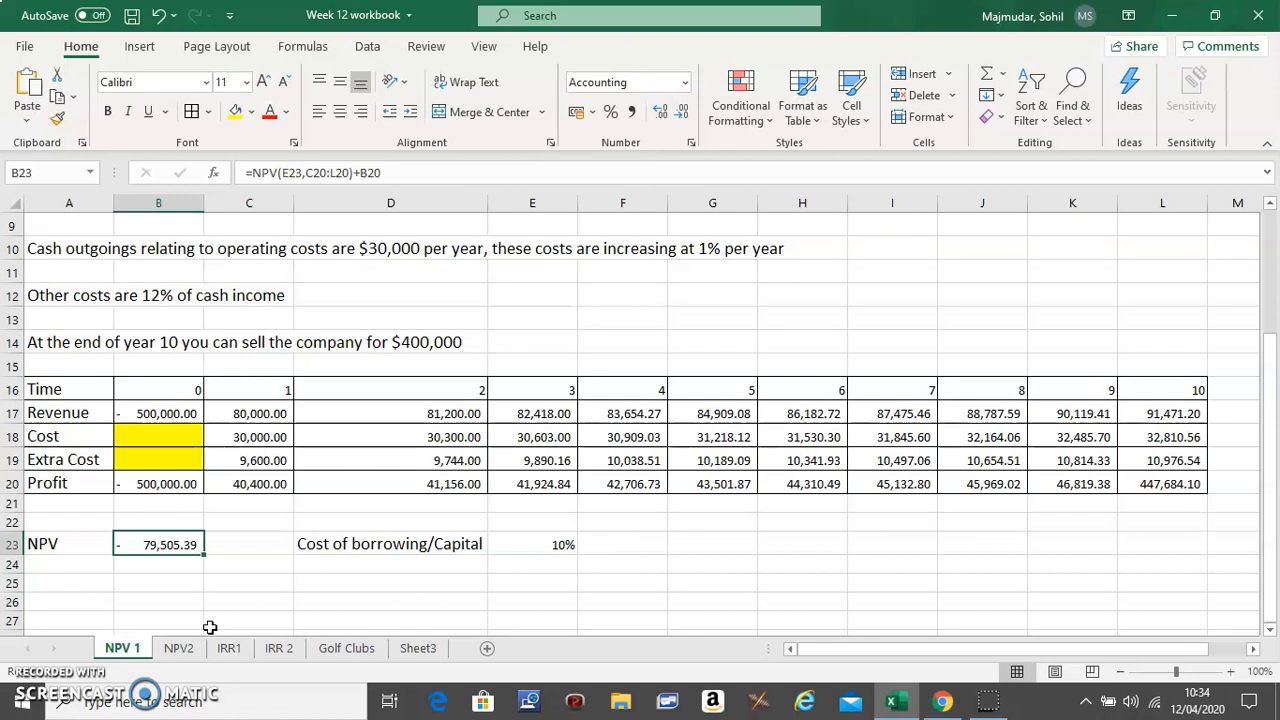